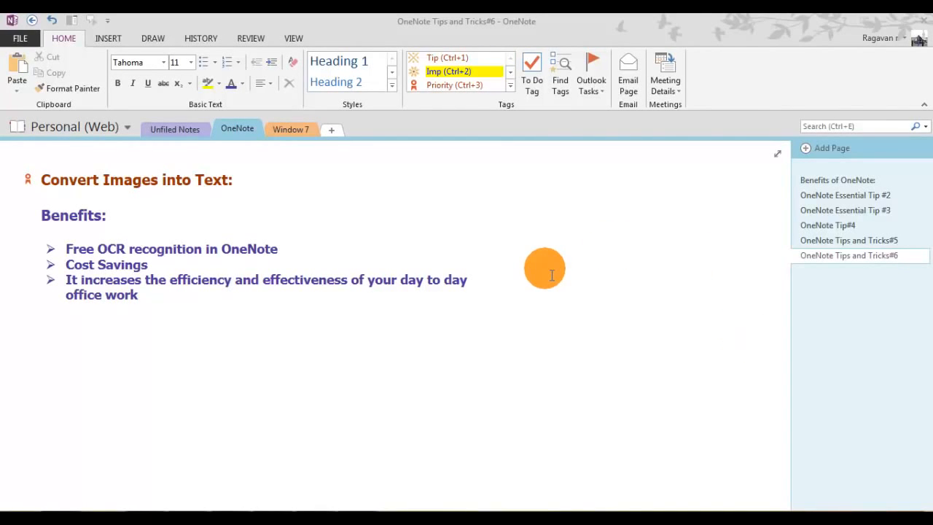
{"action": "mouse_move", "coordinate": [385, 230]}
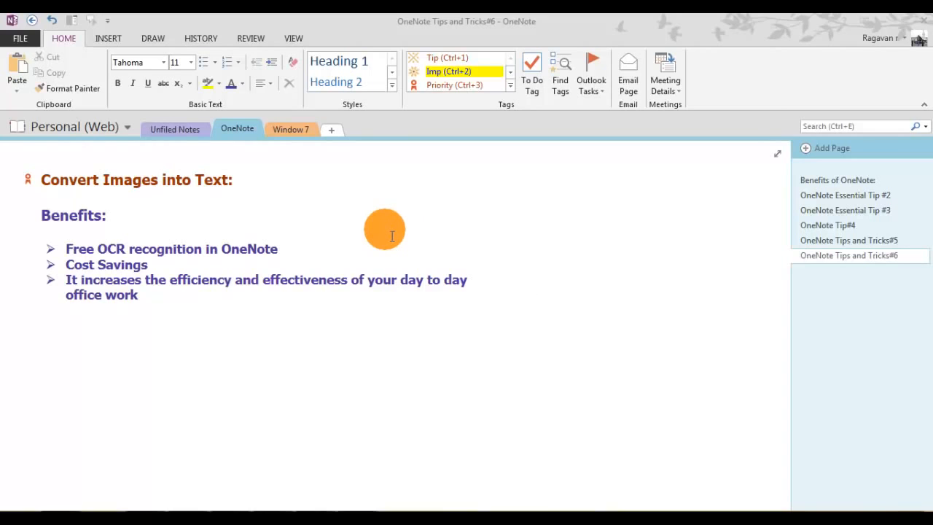
{"action": "mouse_move", "coordinate": [270, 262]}
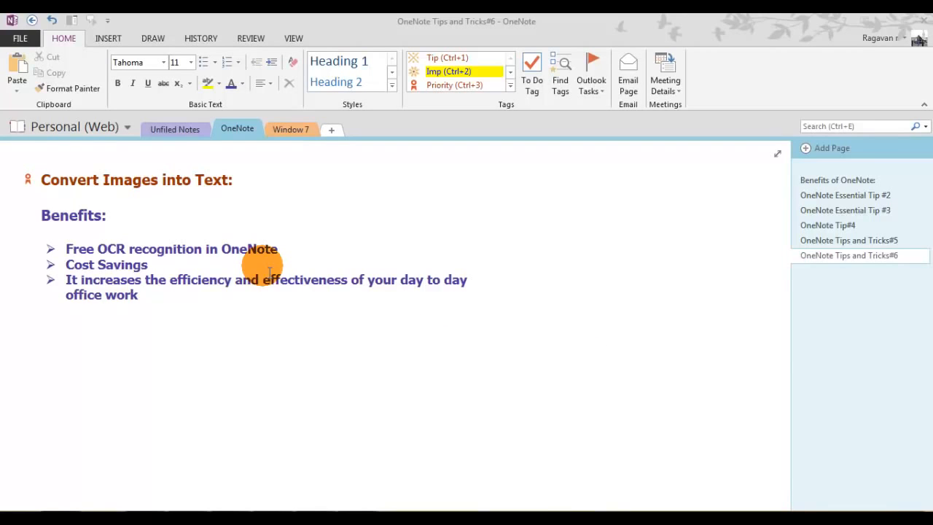
{"action": "mouse_move", "coordinate": [251, 273]}
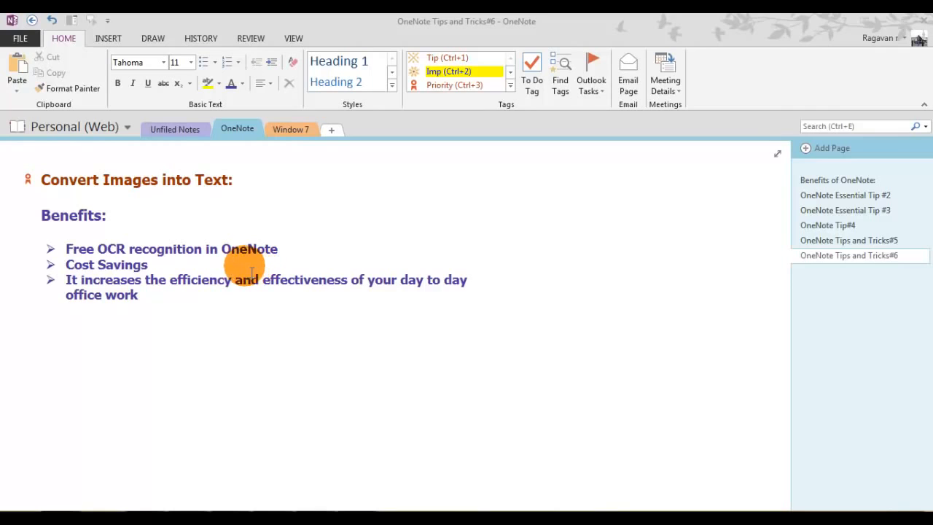
{"action": "mouse_move", "coordinate": [143, 352]}
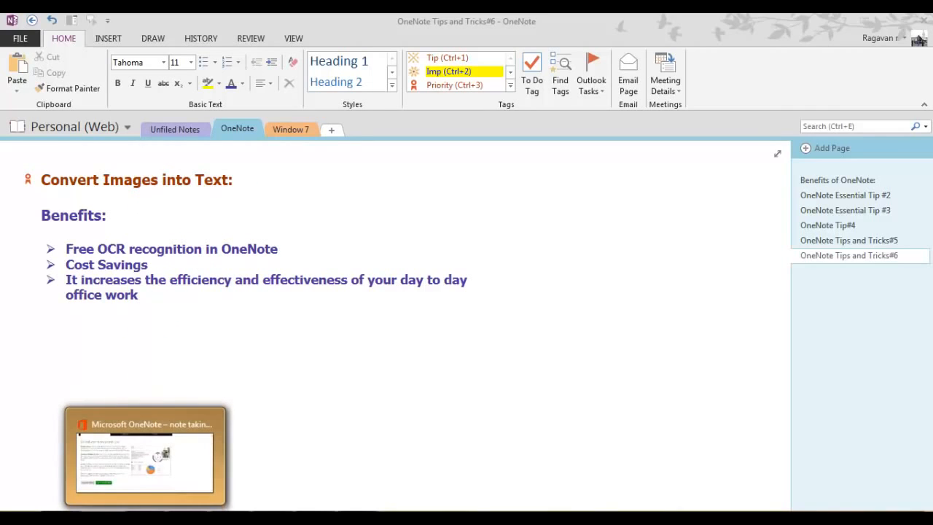
Step: Bring Internet Explorer forward showing the OneNote site's 'Go and your notes go with you' section
{"action": "left_click", "coordinate": [145, 454]}
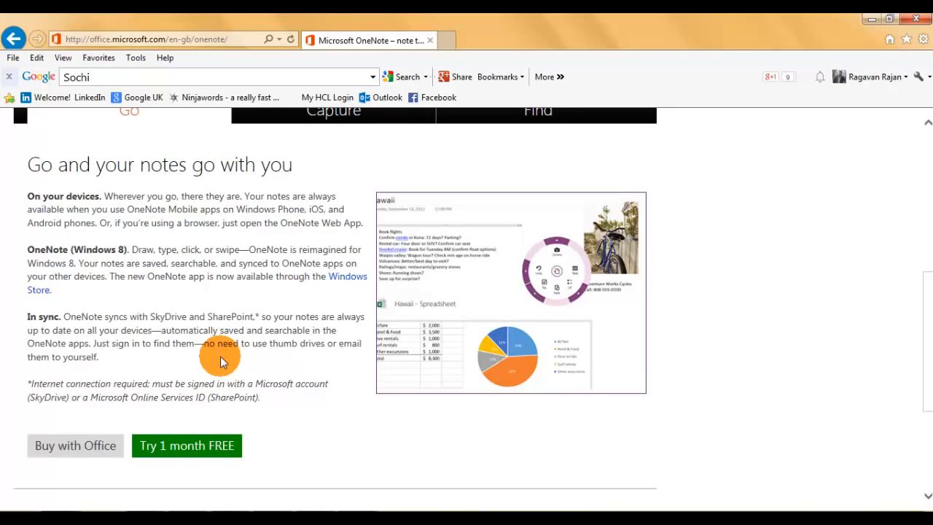
{"action": "mouse_move", "coordinate": [212, 263]}
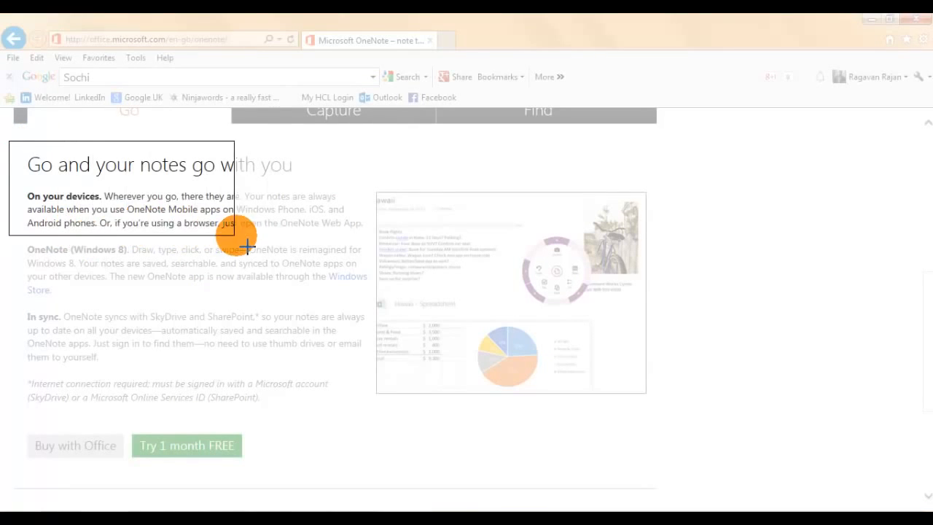
{"action": "mouse_move", "coordinate": [382, 248]}
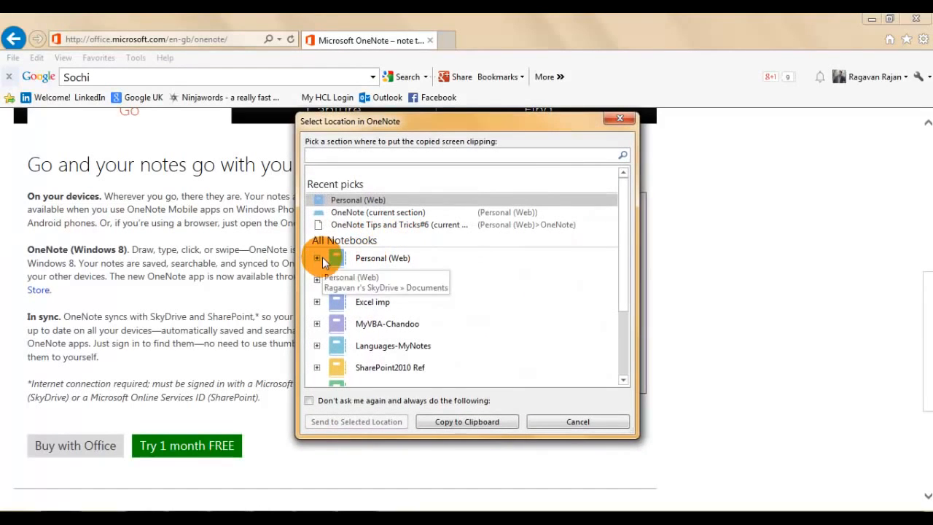
Step: Clip the heading and its first paragraph and send the clipping to the clipboard only
{"action": "left_click", "coordinate": [318, 256]}
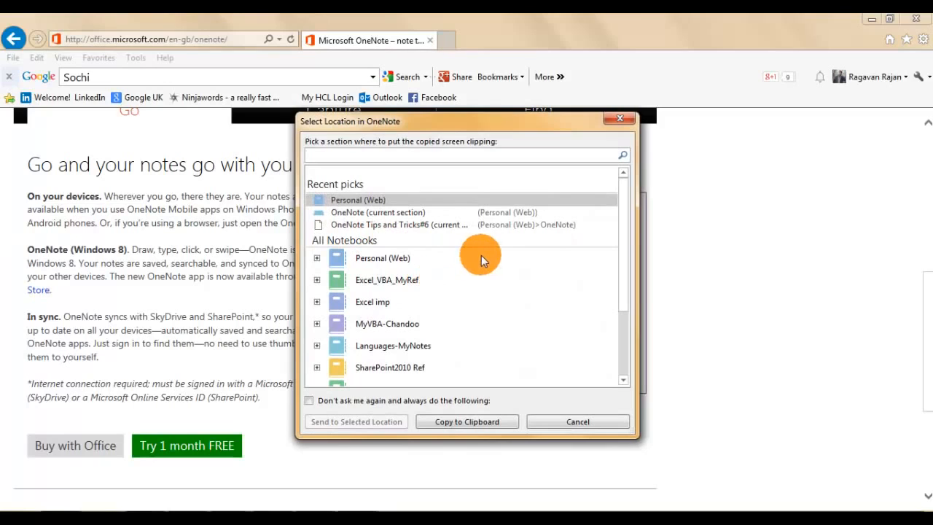
{"action": "mouse_move", "coordinate": [466, 256]}
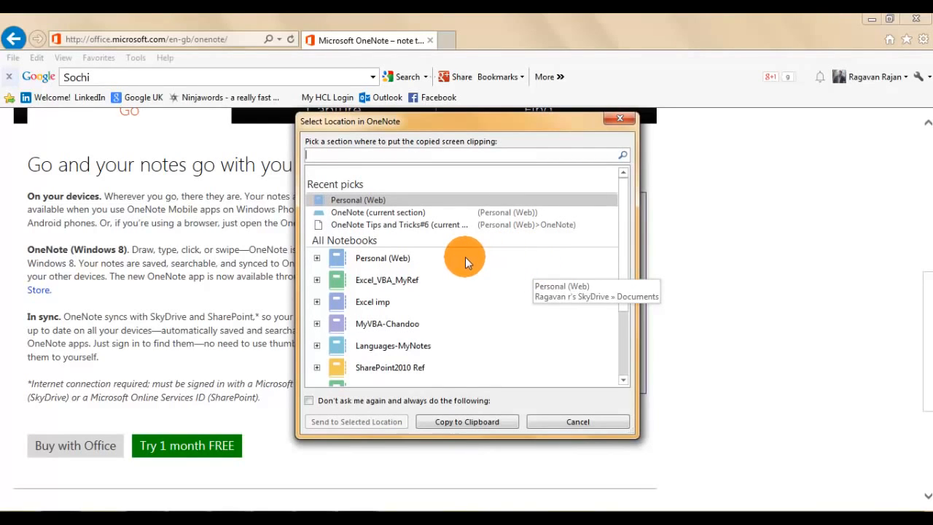
{"action": "mouse_move", "coordinate": [540, 241]}
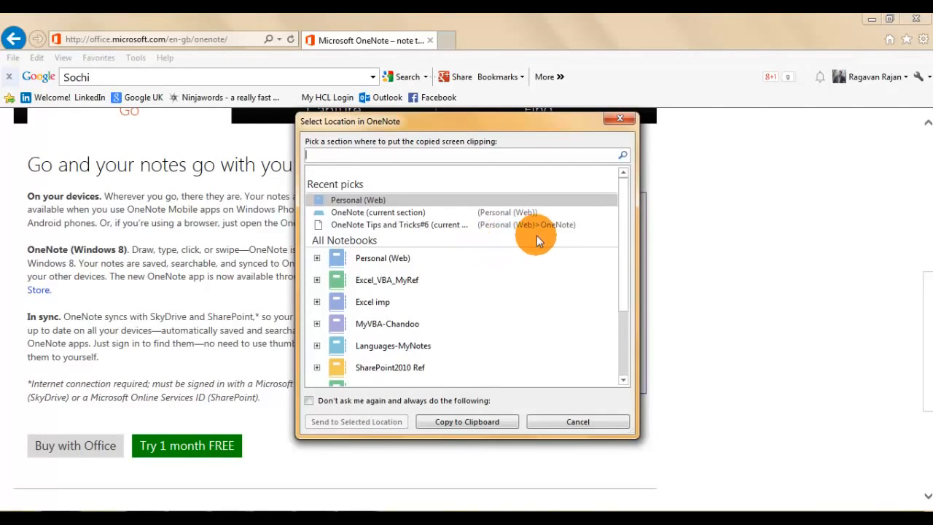
{"action": "mouse_move", "coordinate": [437, 274]}
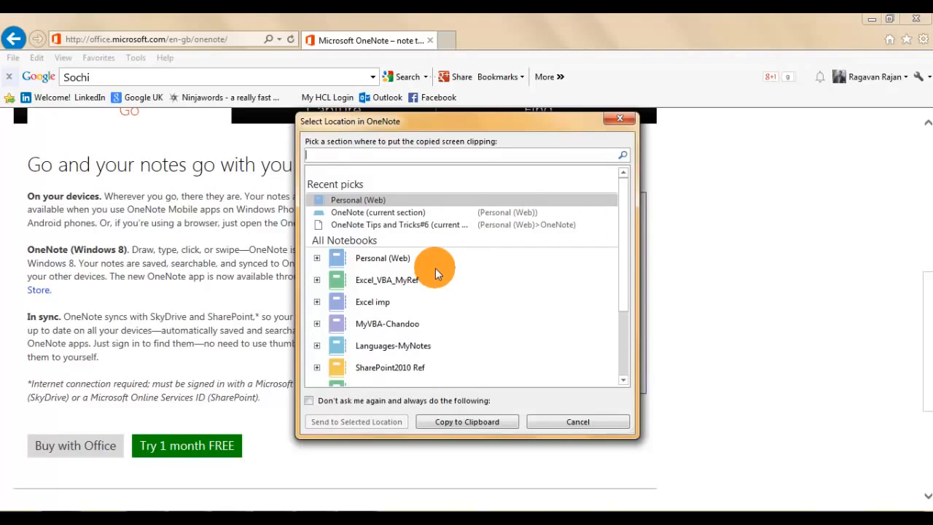
{"action": "mouse_move", "coordinate": [438, 387]}
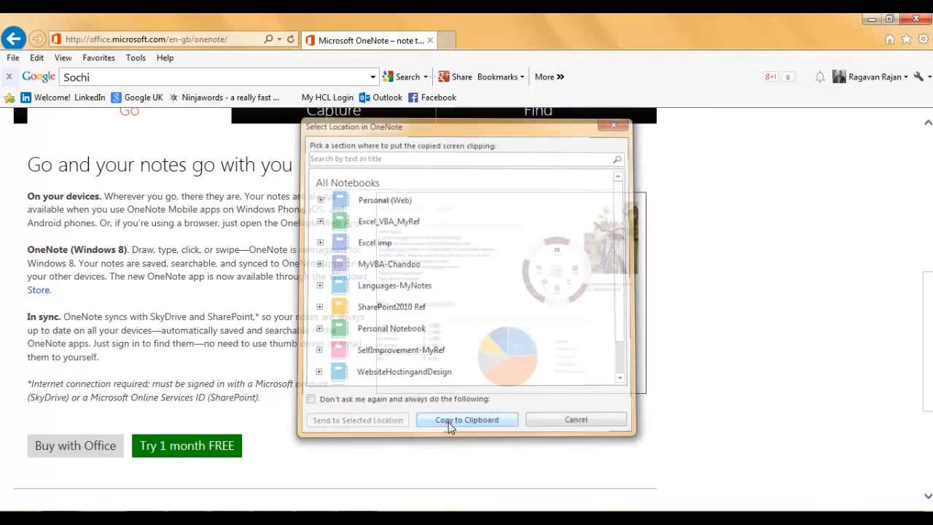
{"action": "left_click", "coordinate": [467, 420]}
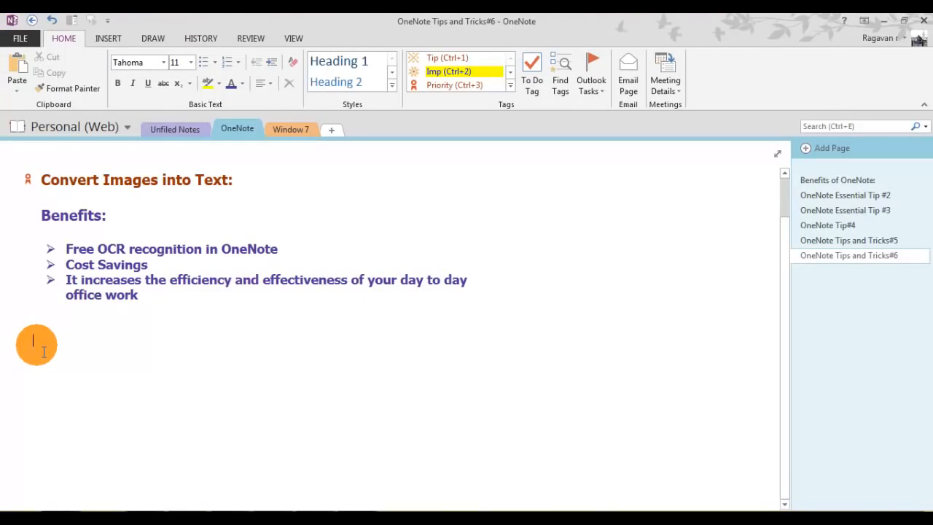
Step: Paste the clipped webpage section as a picture below the benefits list
{"action": "right_click", "coordinate": [36, 344]}
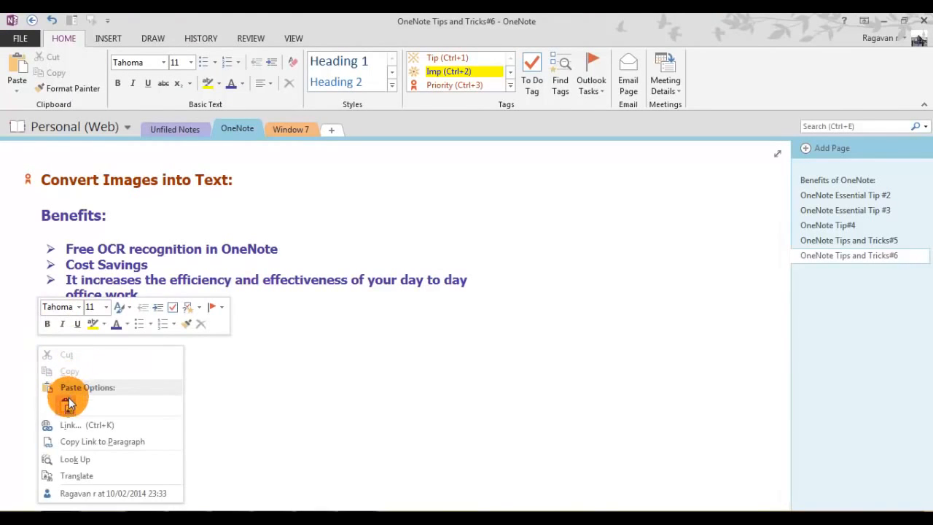
{"action": "left_click", "coordinate": [70, 397]}
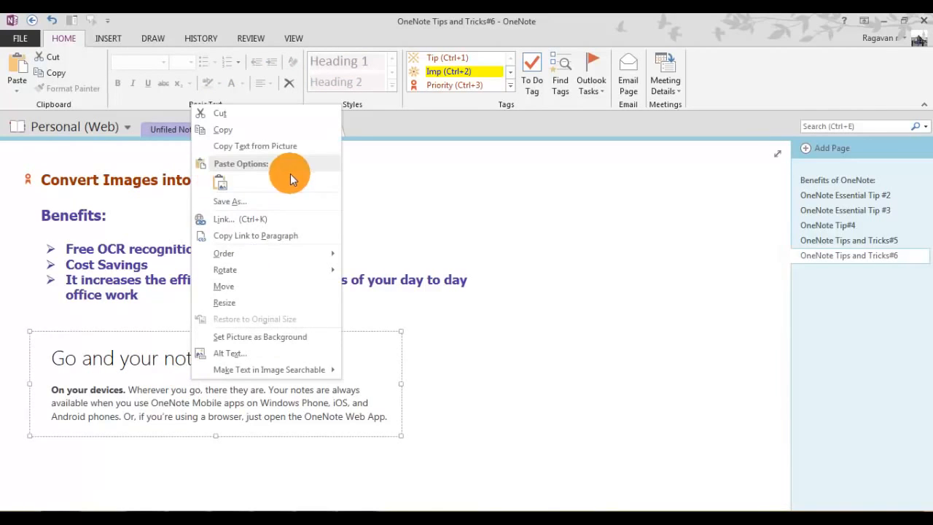
{"action": "mouse_move", "coordinate": [255, 146]}
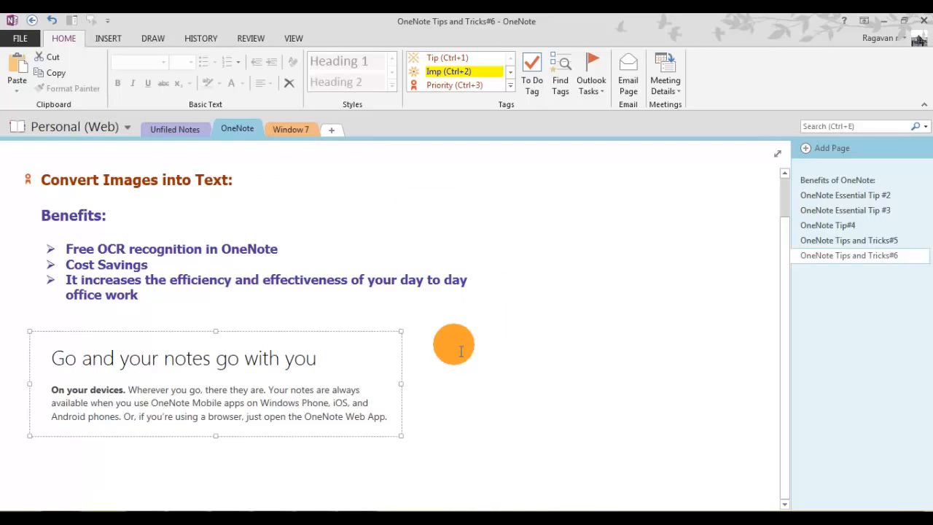
Step: Paste the clipping's text with Keep Text Only to the right of the picture
{"action": "right_click", "coordinate": [449, 343]}
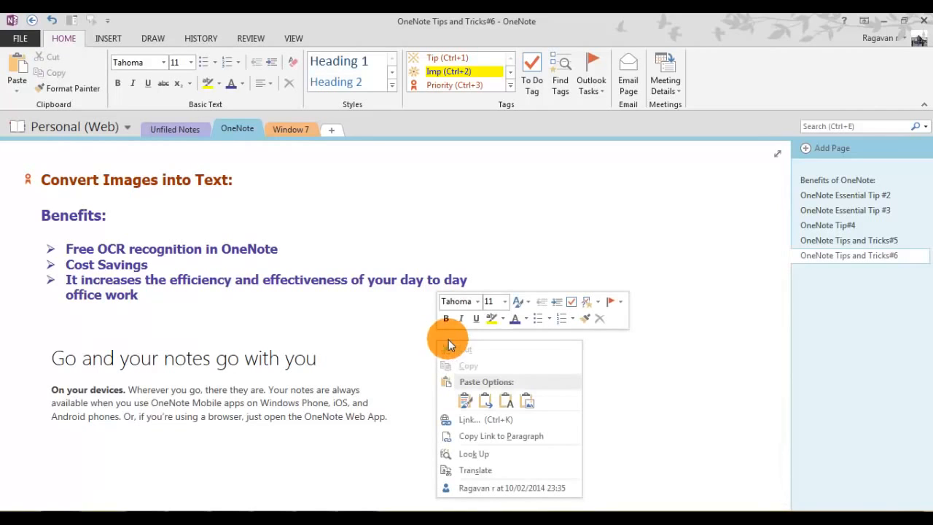
{"action": "mouse_move", "coordinate": [464, 400]}
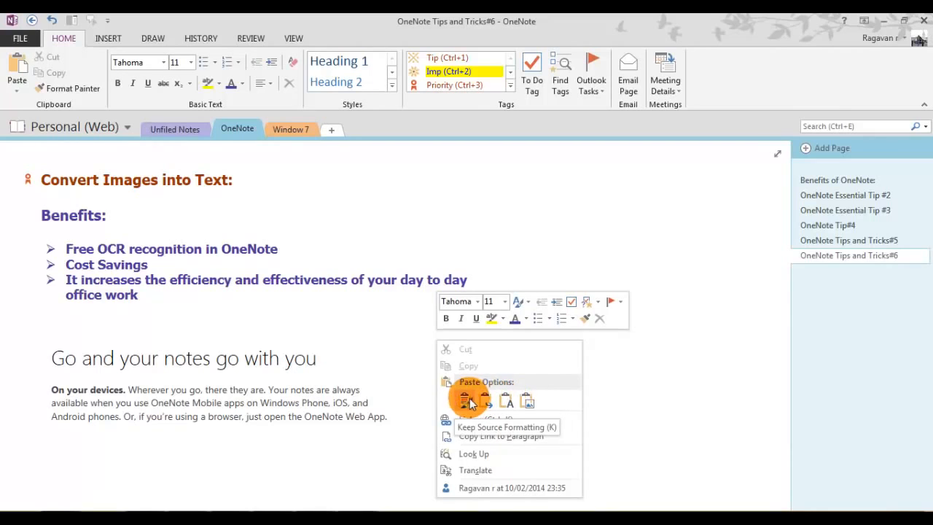
{"action": "mouse_move", "coordinate": [479, 405]}
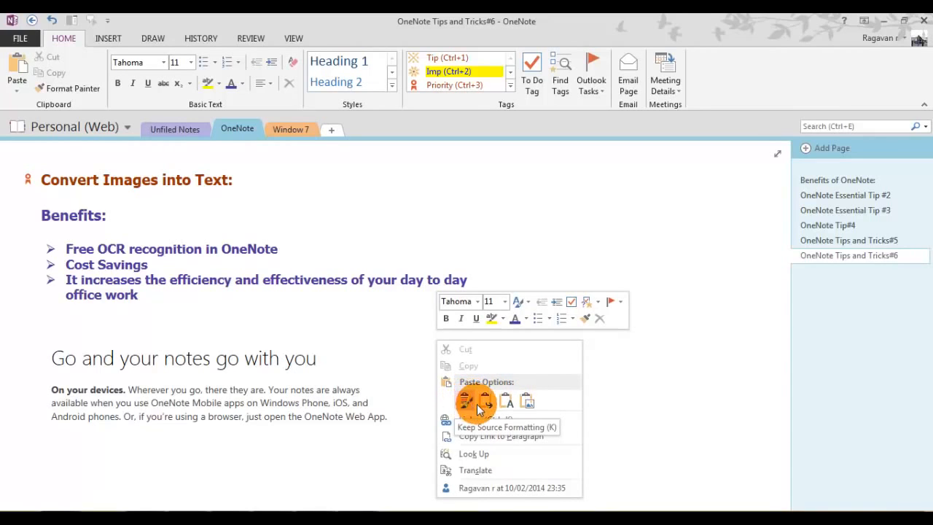
{"action": "mouse_move", "coordinate": [531, 402]}
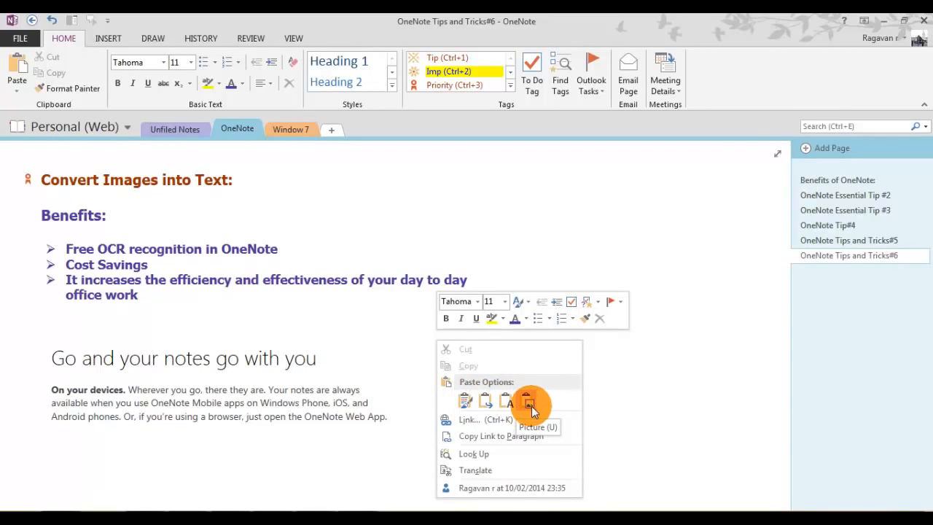
{"action": "mouse_move", "coordinate": [507, 401]}
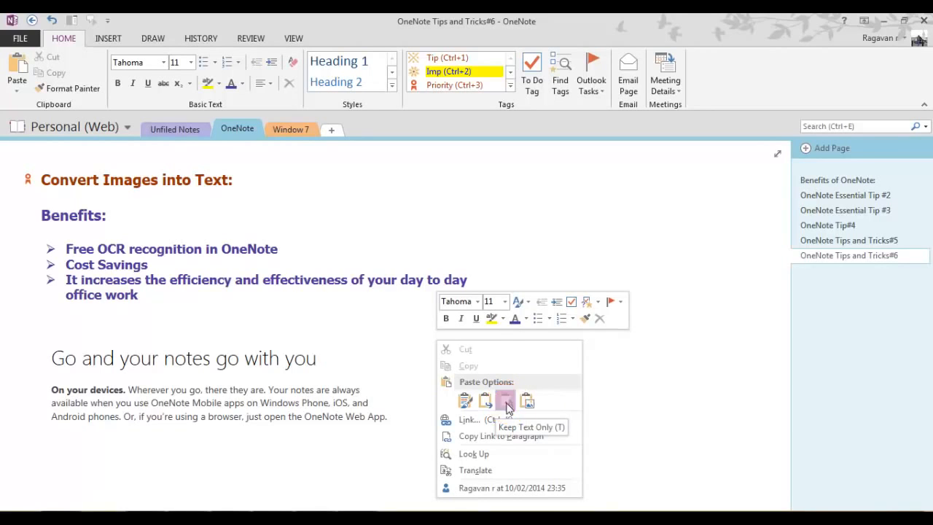
{"action": "left_click", "coordinate": [506, 400]}
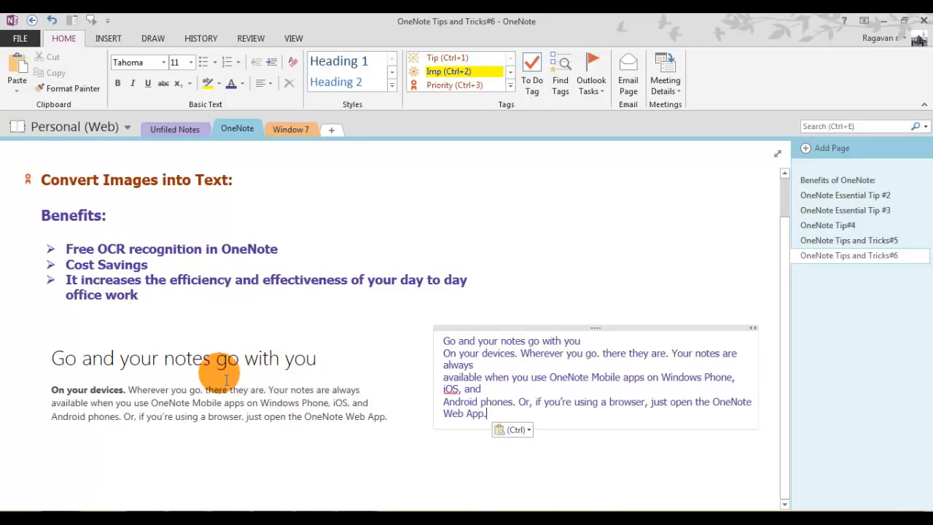
{"action": "mouse_move", "coordinate": [517, 385]}
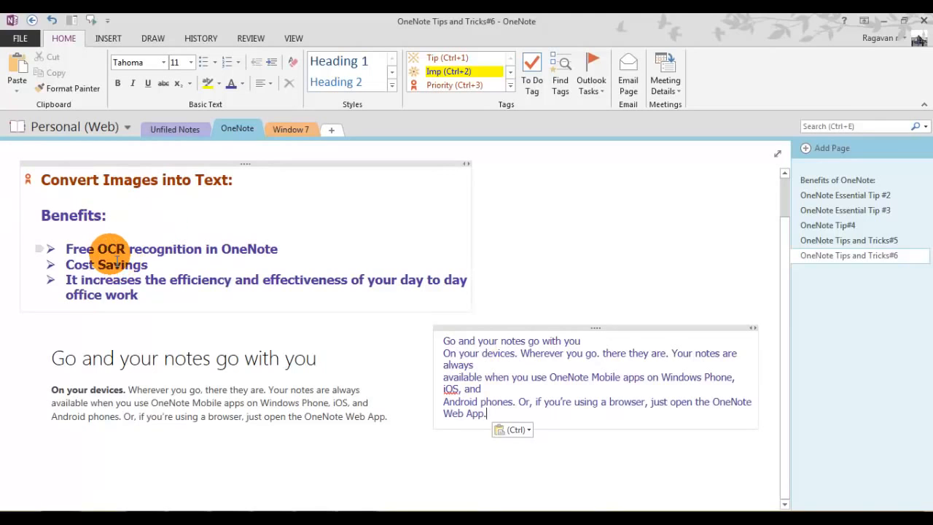
{"action": "mouse_move", "coordinate": [230, 247]}
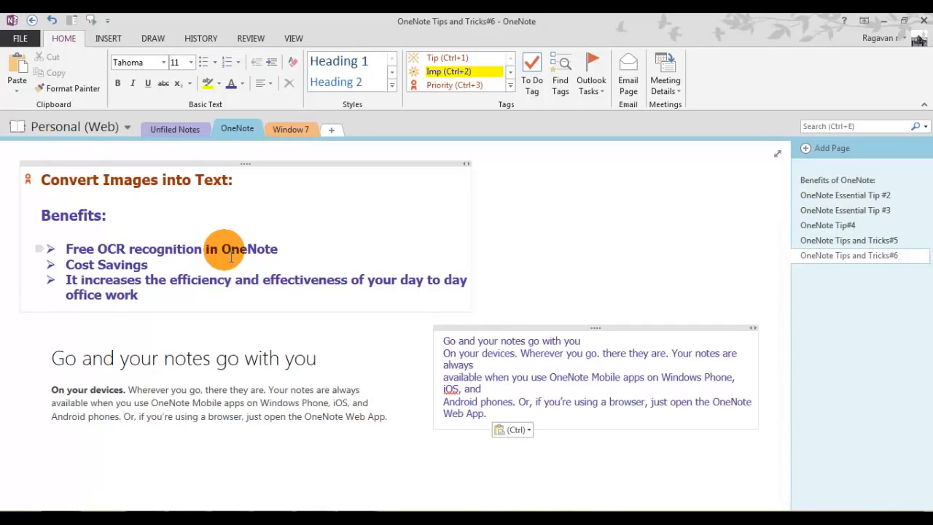
{"action": "mouse_move", "coordinate": [182, 305]}
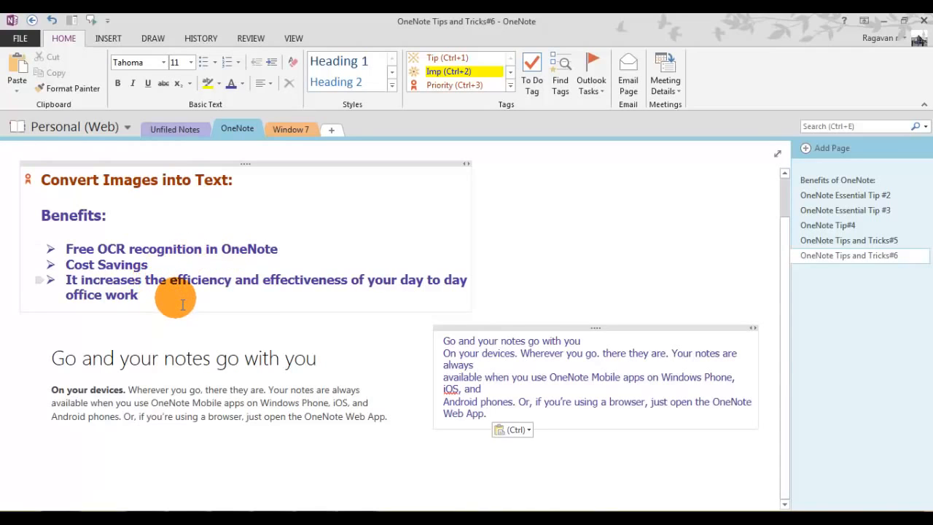